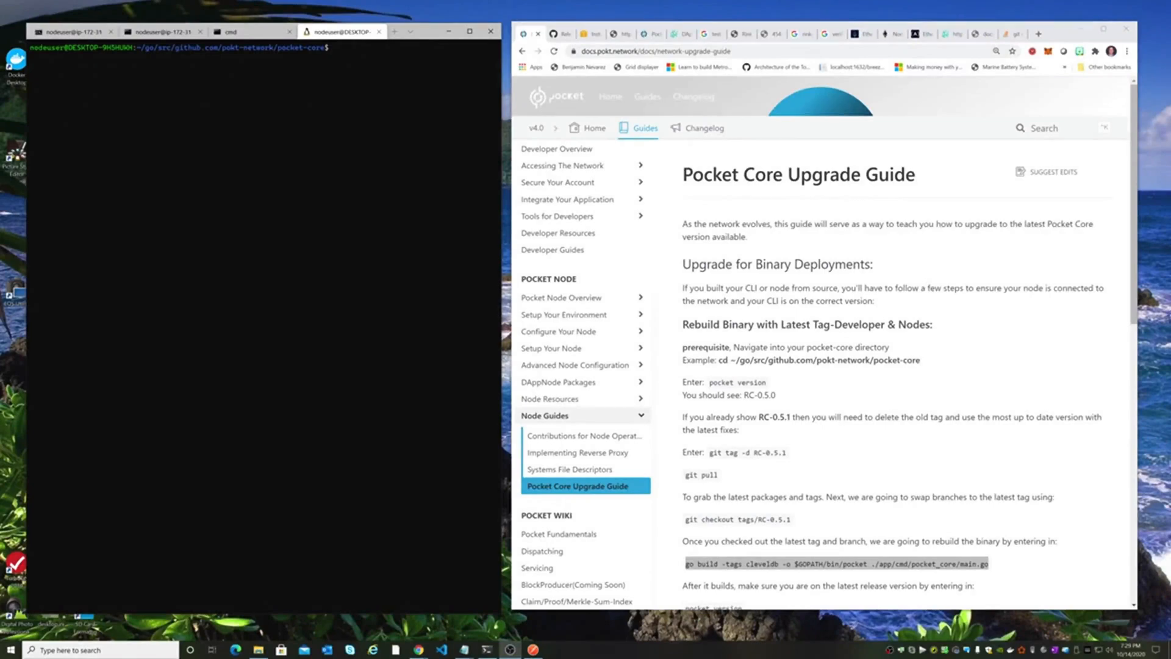
pyautogui.moveTo(809, 191)
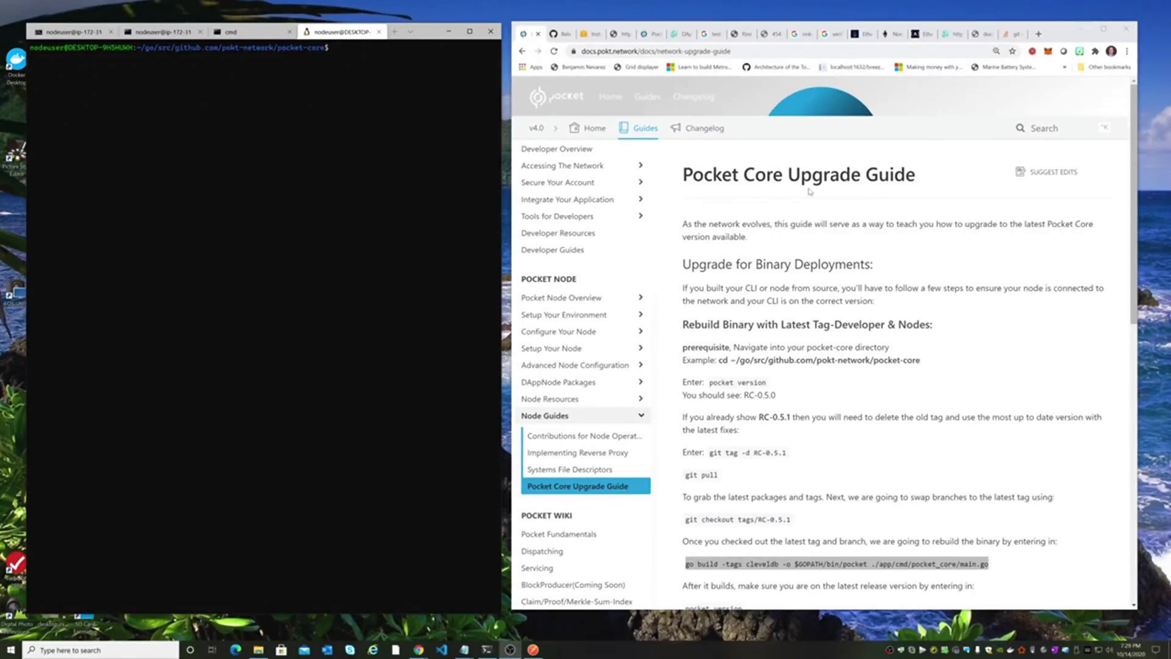
pyautogui.moveTo(809, 191)
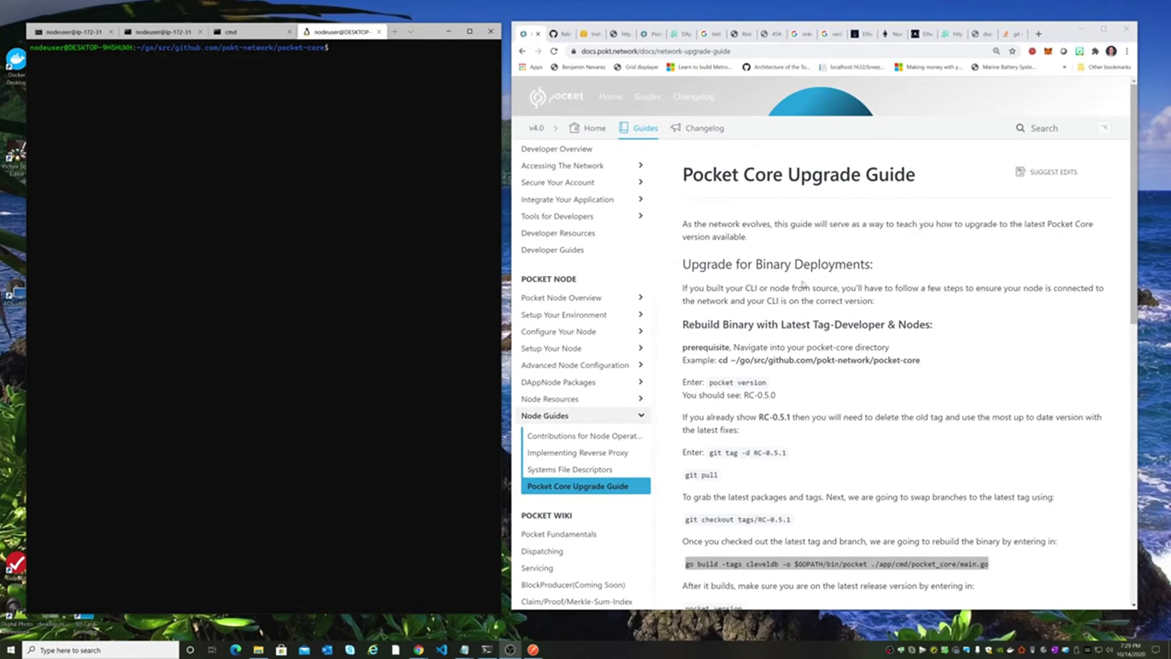
pyautogui.moveTo(803, 285)
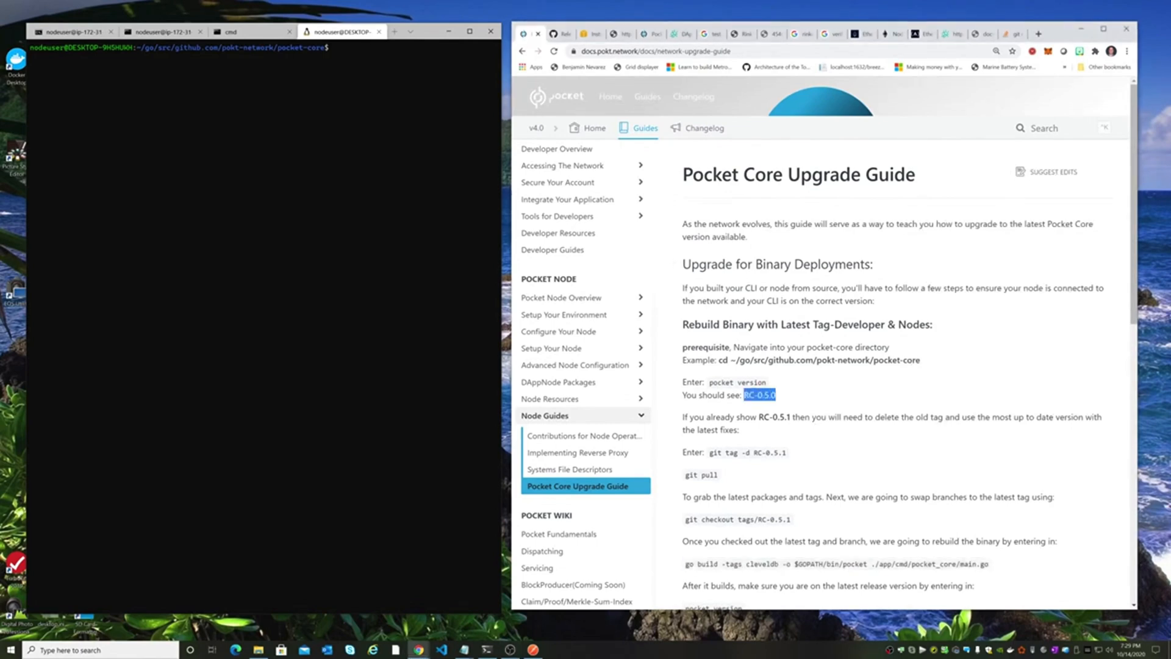
pyautogui.moveTo(428, 234)
pyautogui.write('pocket version')
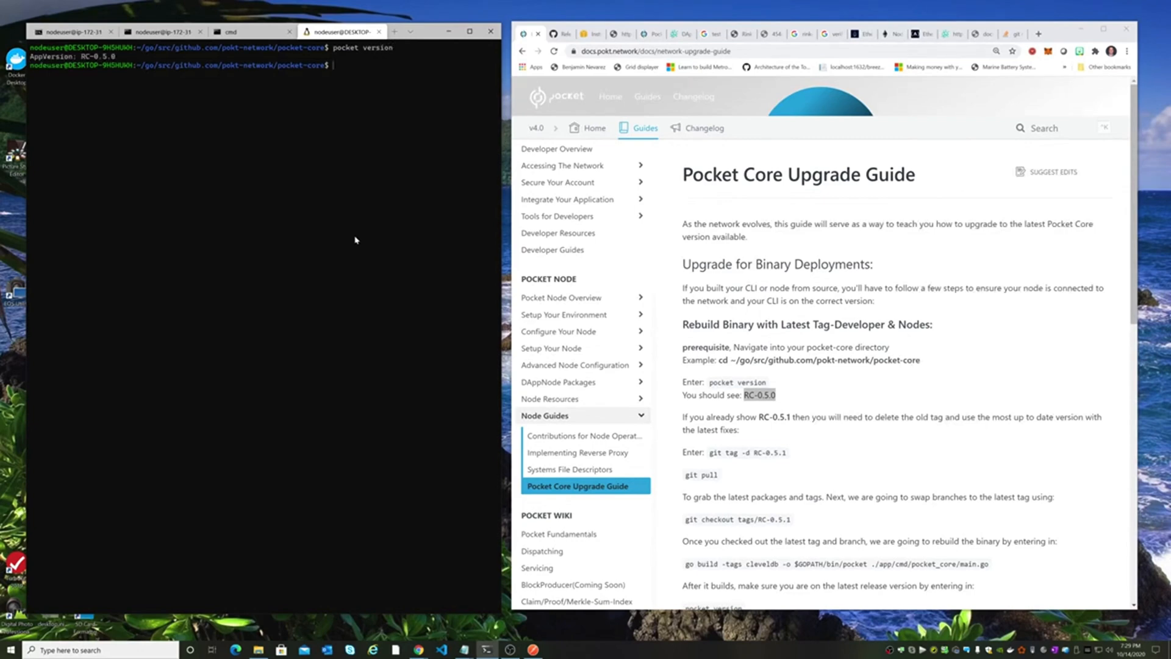
pyautogui.moveTo(807, 447)
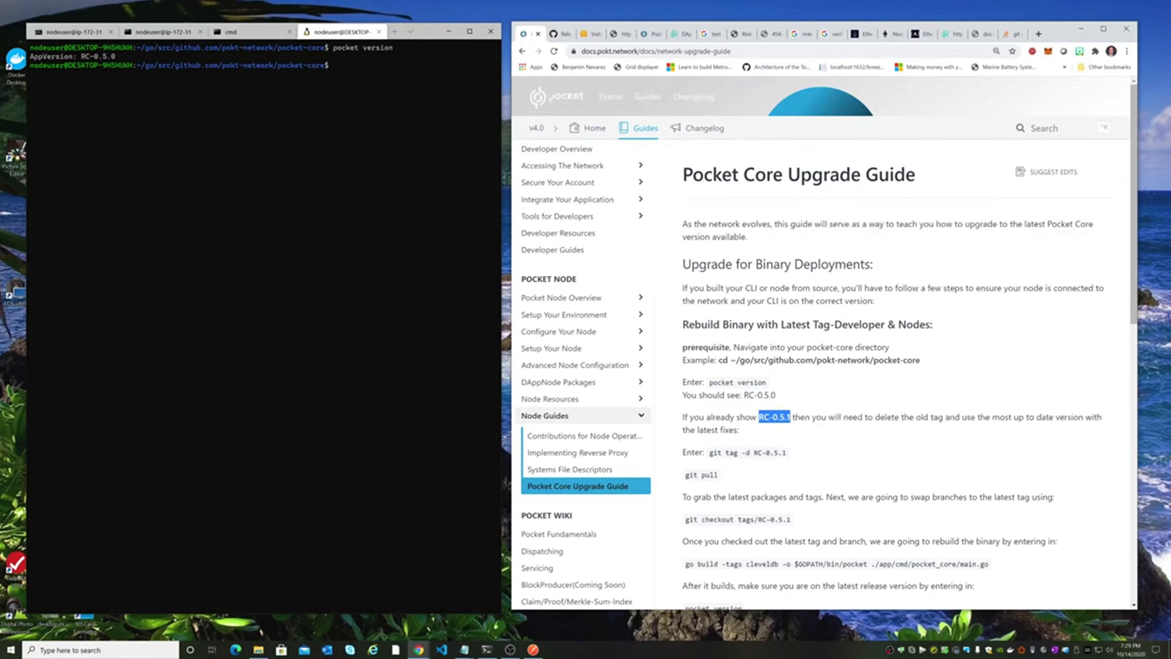
pyautogui.moveTo(863, 447)
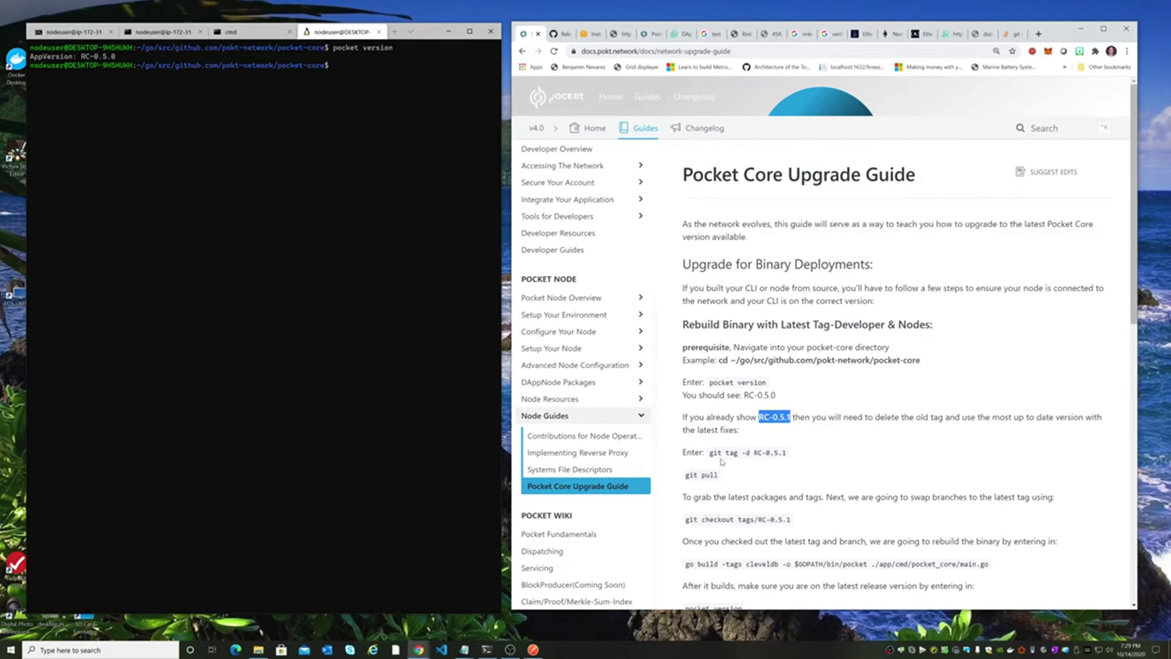
# - Delete the local RC-0.5.1 tag, list the tags, and re-fetch RC-0.5.1 with `git fetch -t`
pyautogui.tripleClick(747, 451)
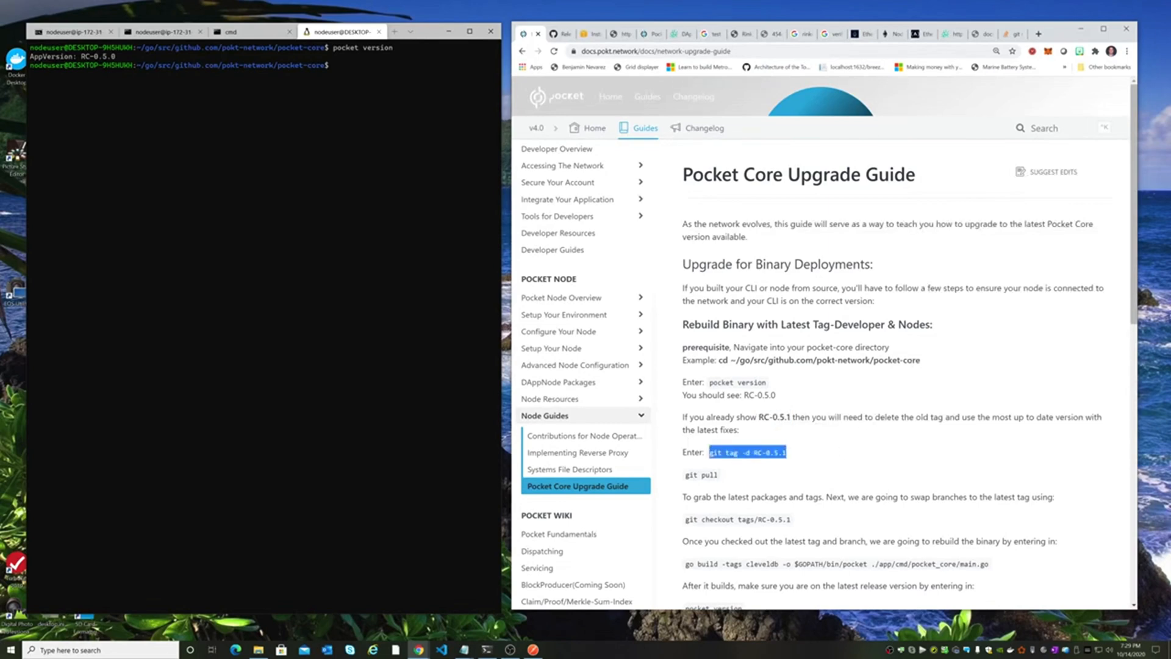
pyautogui.write('clear')
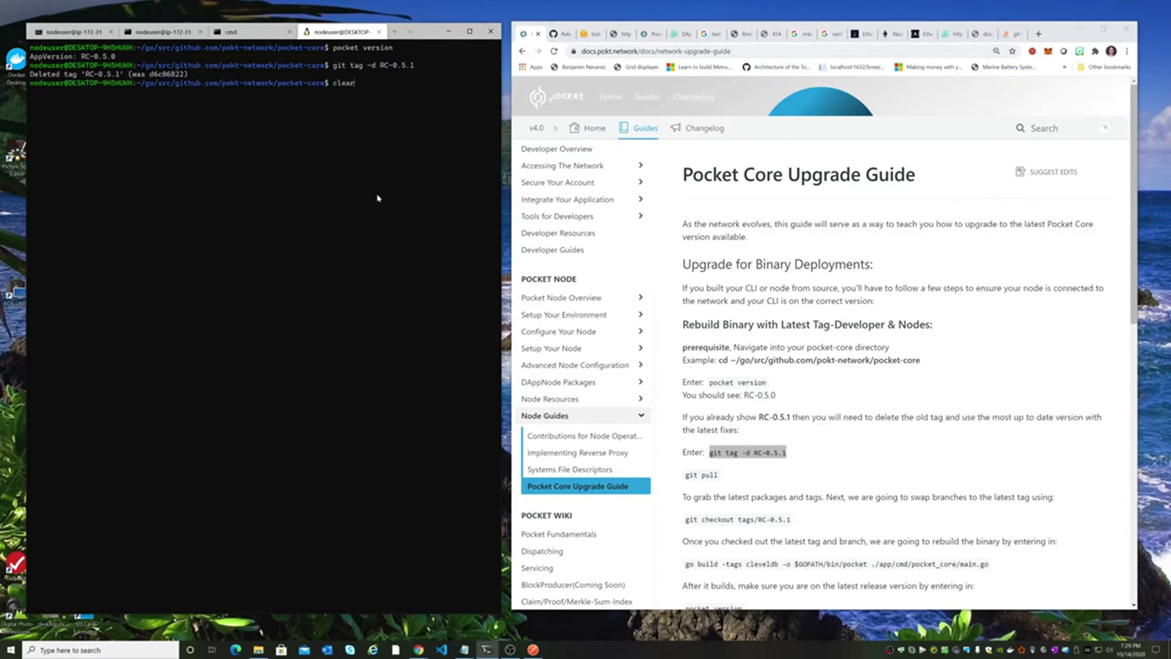
pyautogui.write('git show-ref --tags')
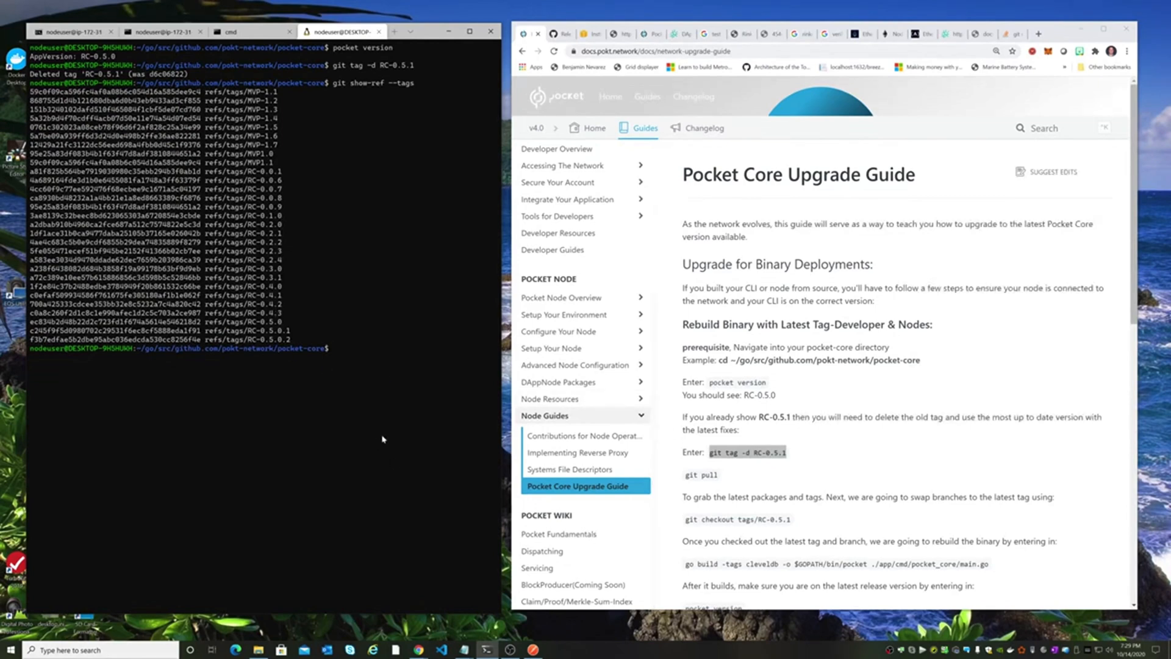
pyautogui.write('git')
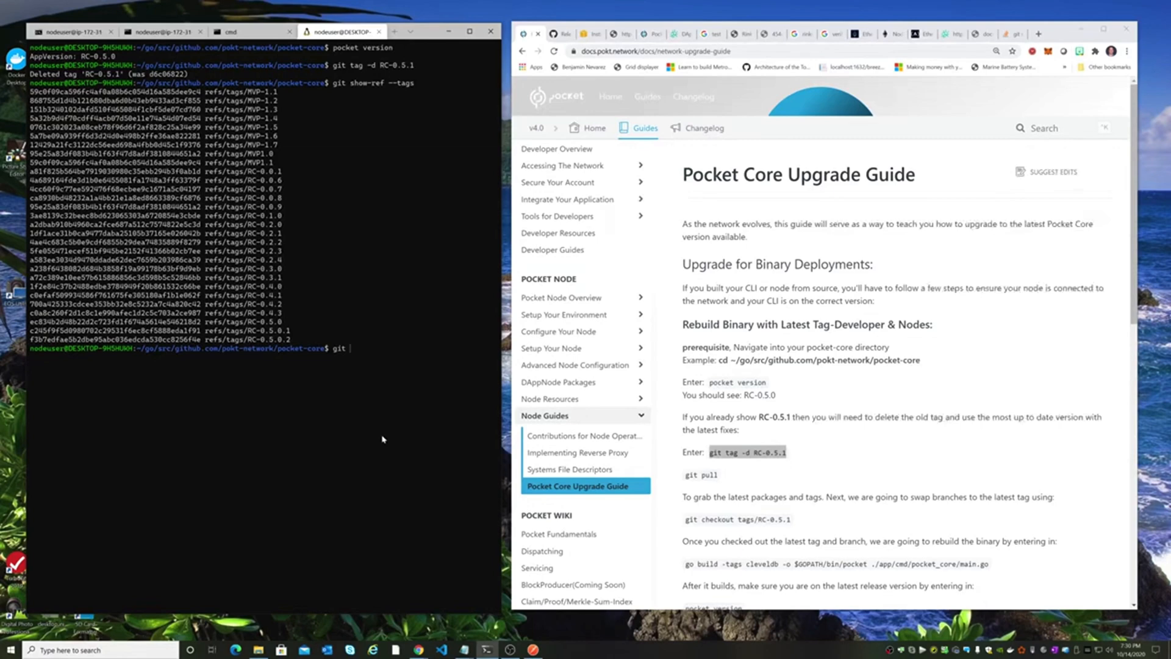
pyautogui.write('fetch -t')
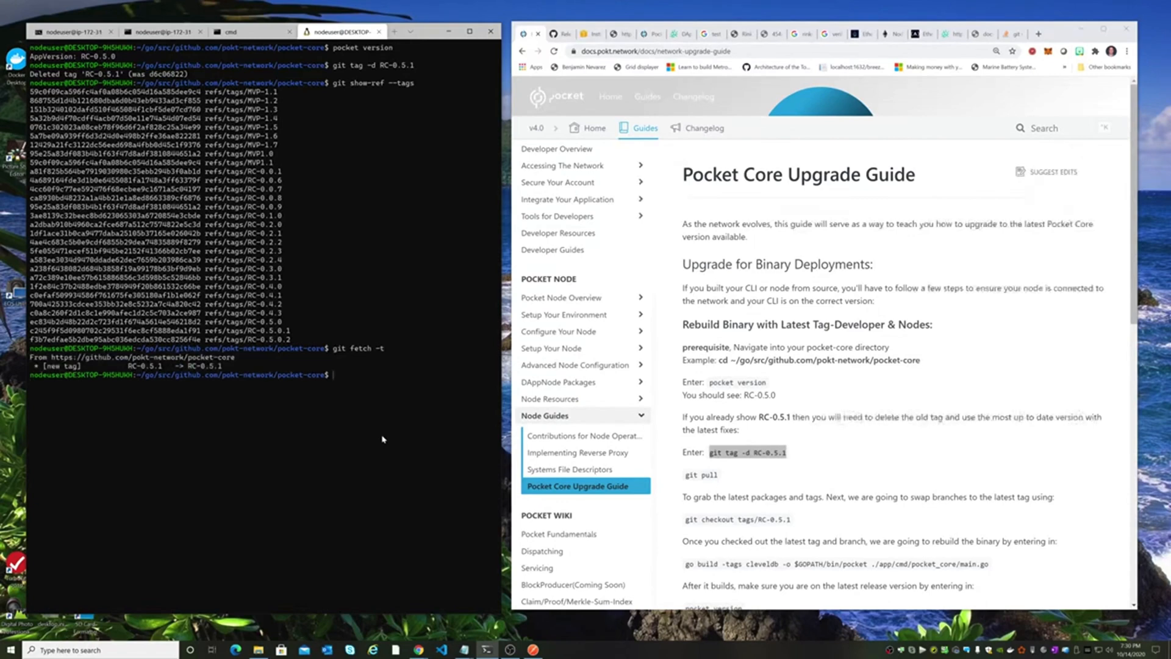
# - List the tags again and compare the RC-0.5.1 hash against the GitHub Releases page
pyautogui.write('git show-ref --tags')
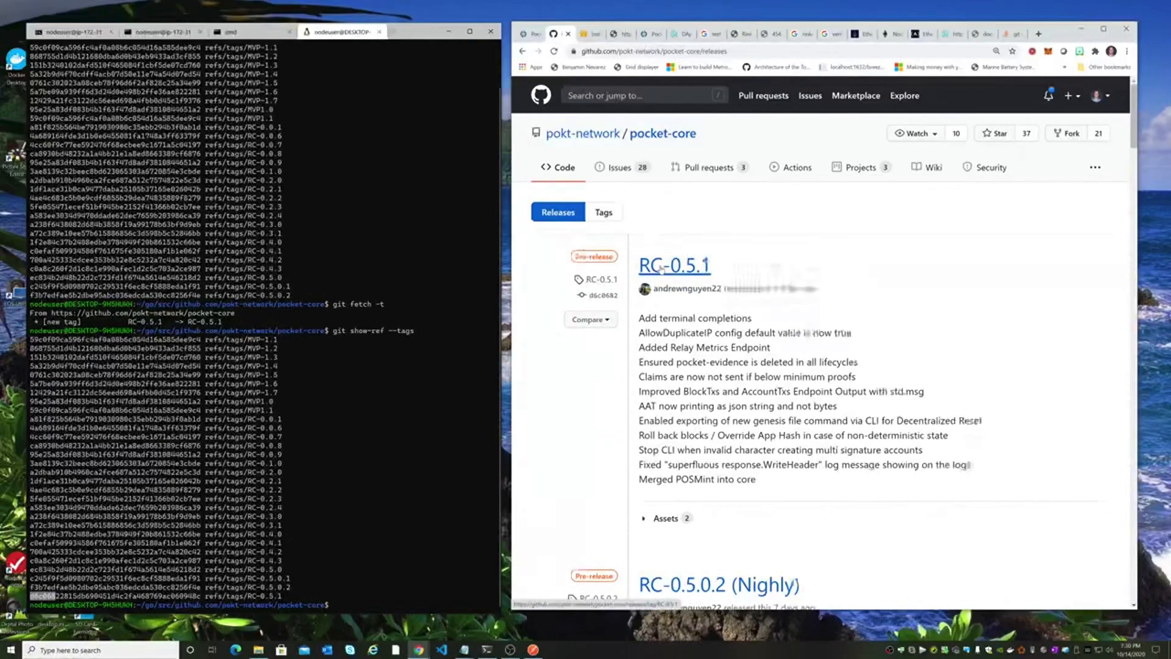
pyautogui.click(673, 265)
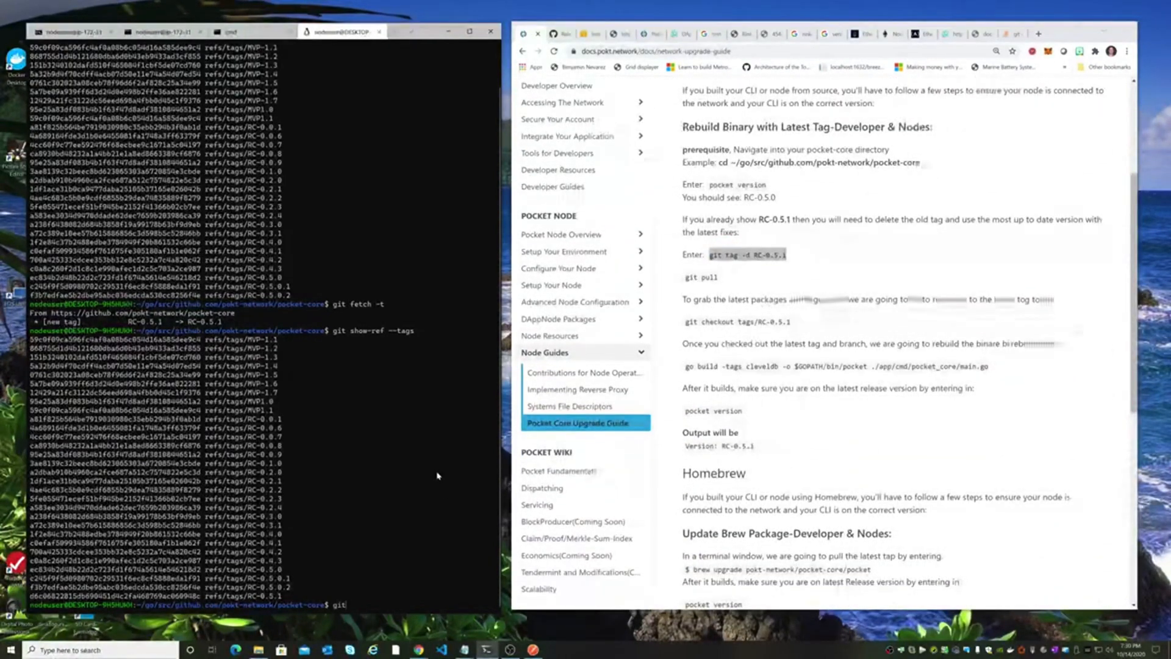
# - Run `git pull` and `git fetch`, then begin checking out tags/RC-0.5.1
pyautogui.write('git pull')
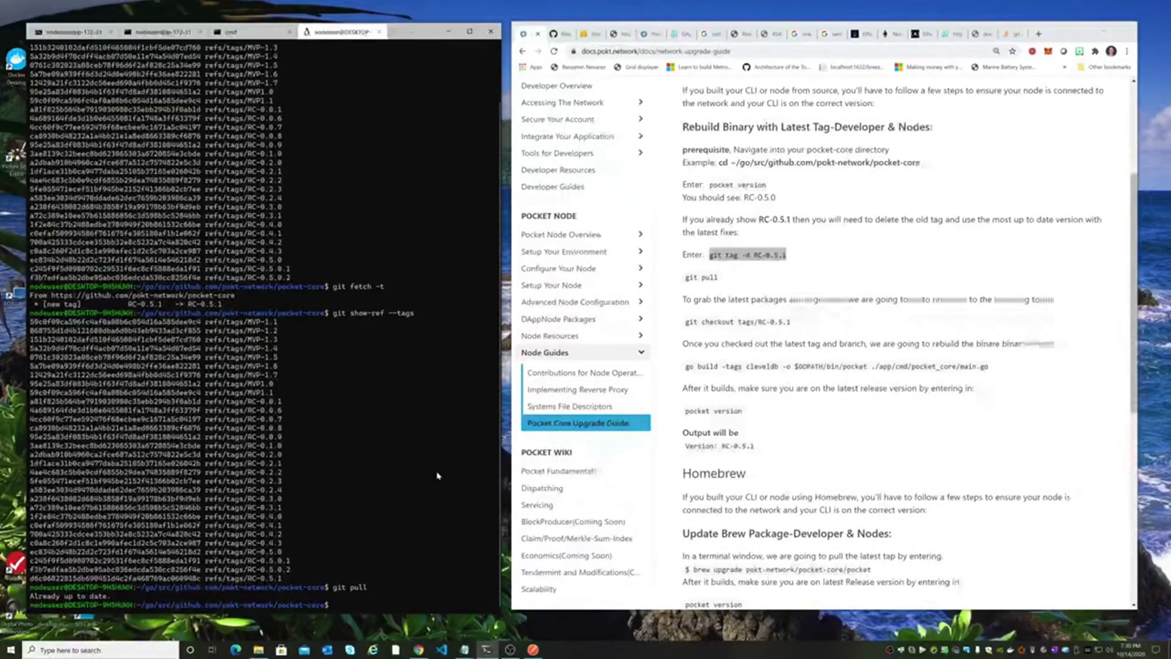
pyautogui.write('git fetch')
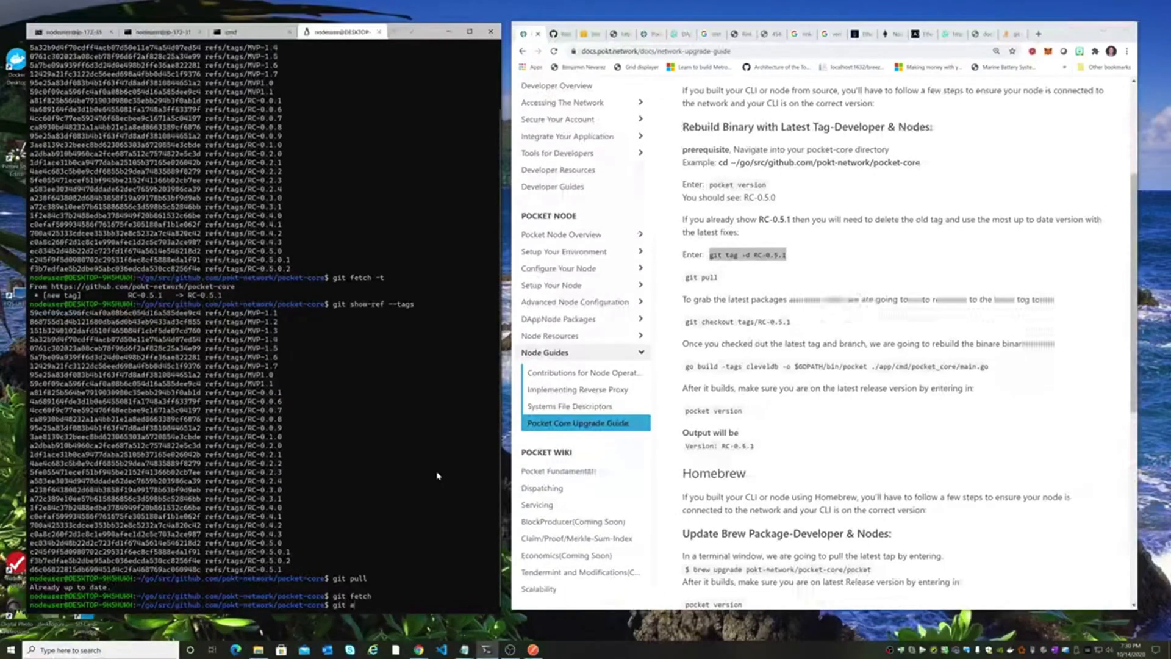
pyautogui.write('checko')
pyautogui.write('pocket ve')
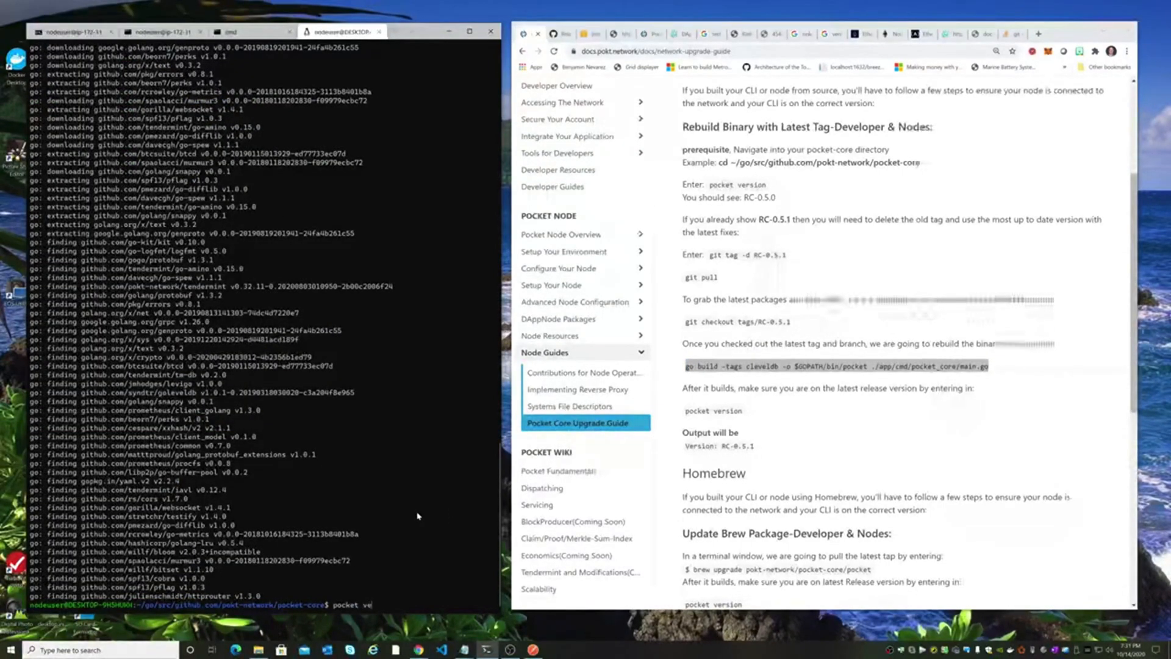
# - Run `pocket version` to confirm the rebuilt binary reports AppVersion RC-0.5.1
pyautogui.press('enter')
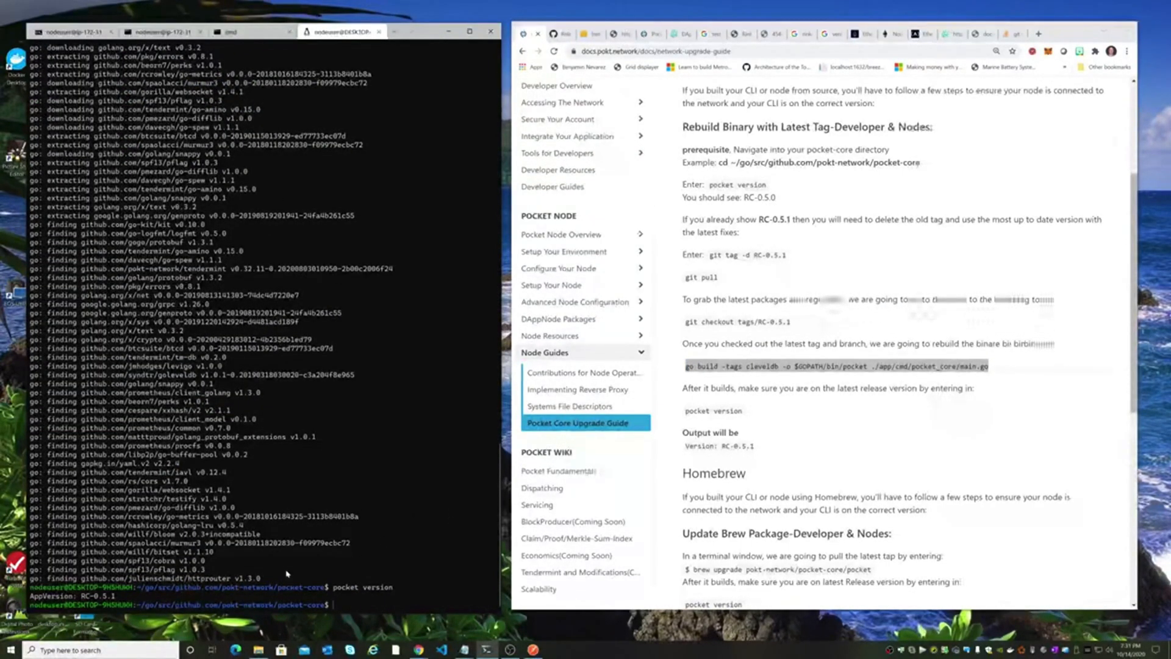